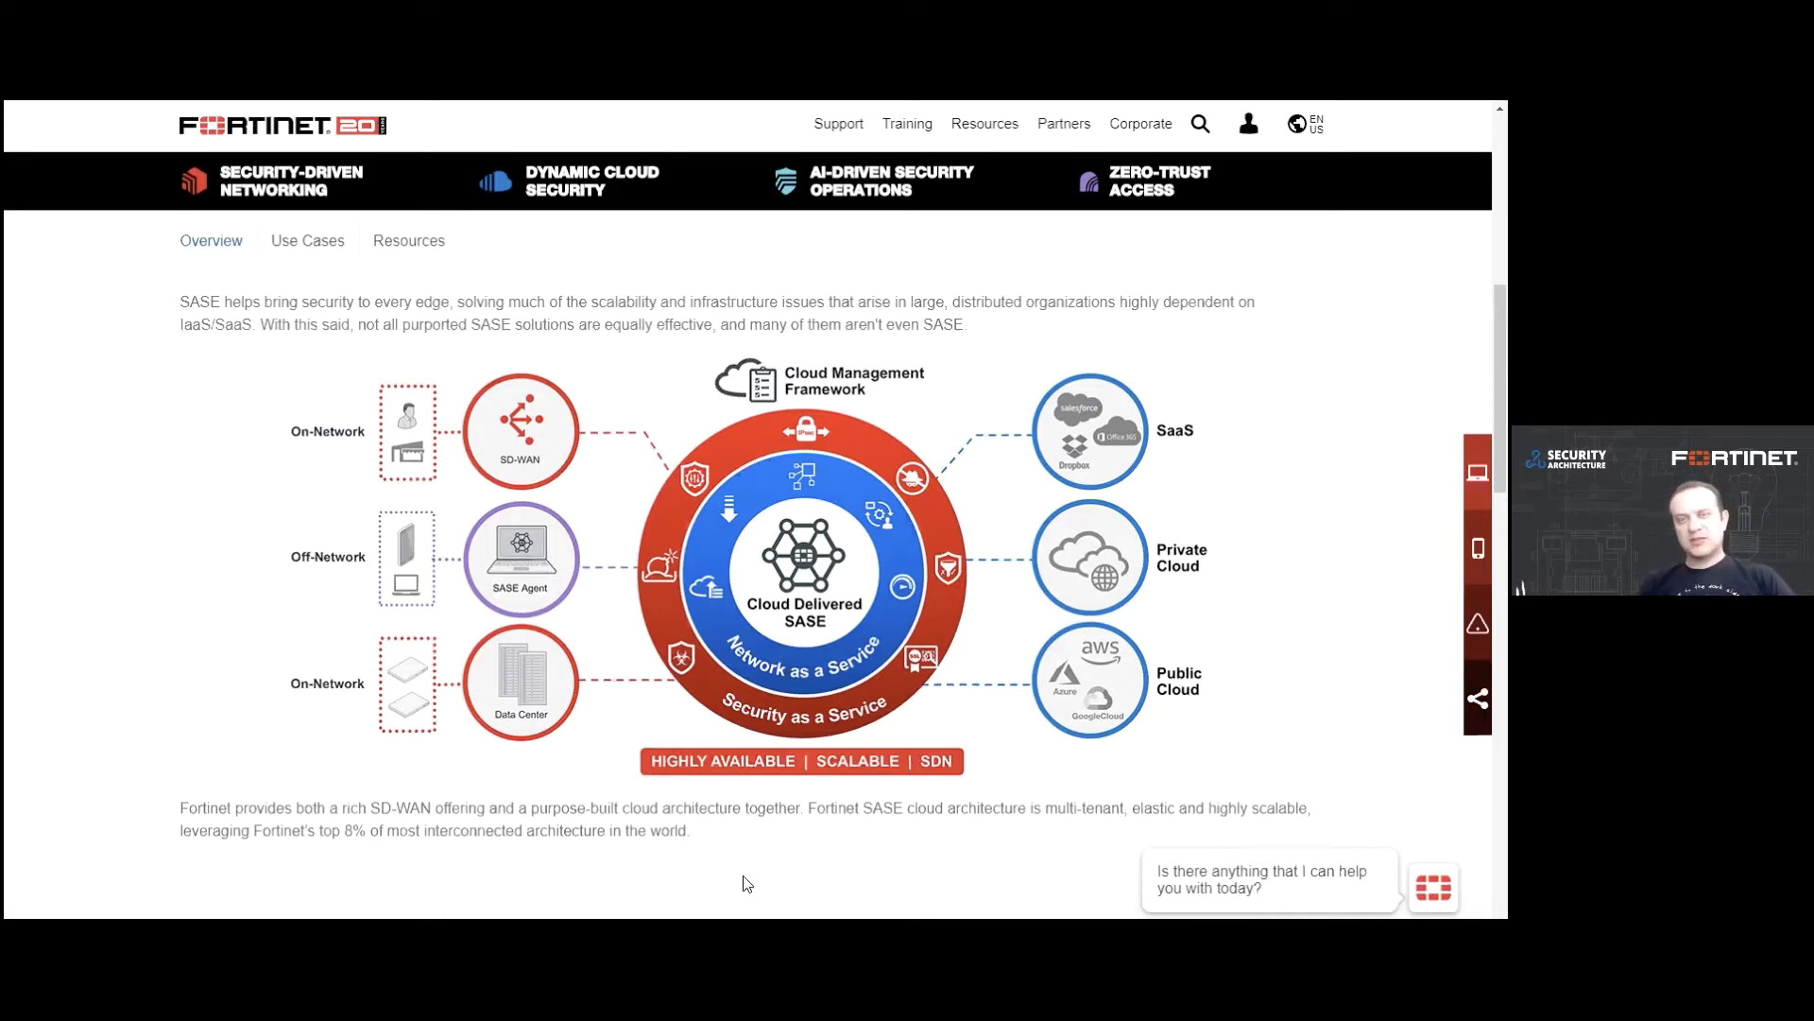
pyautogui.scroll(-3)
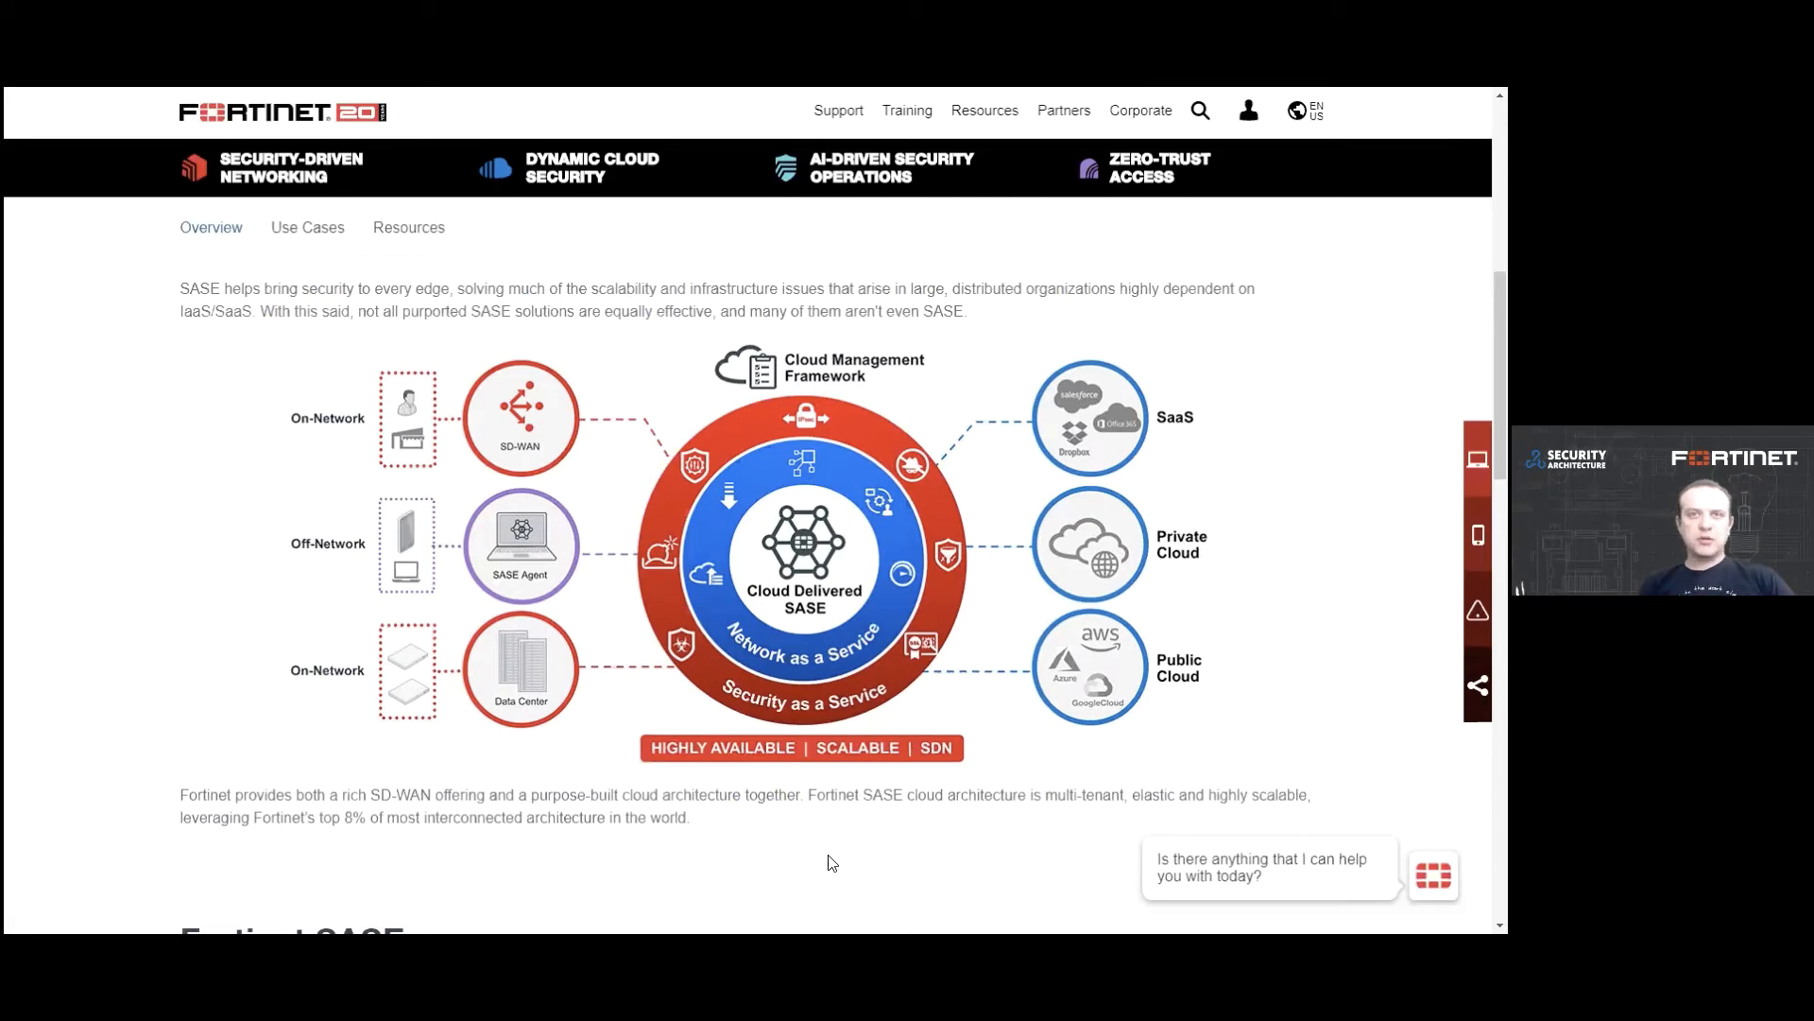